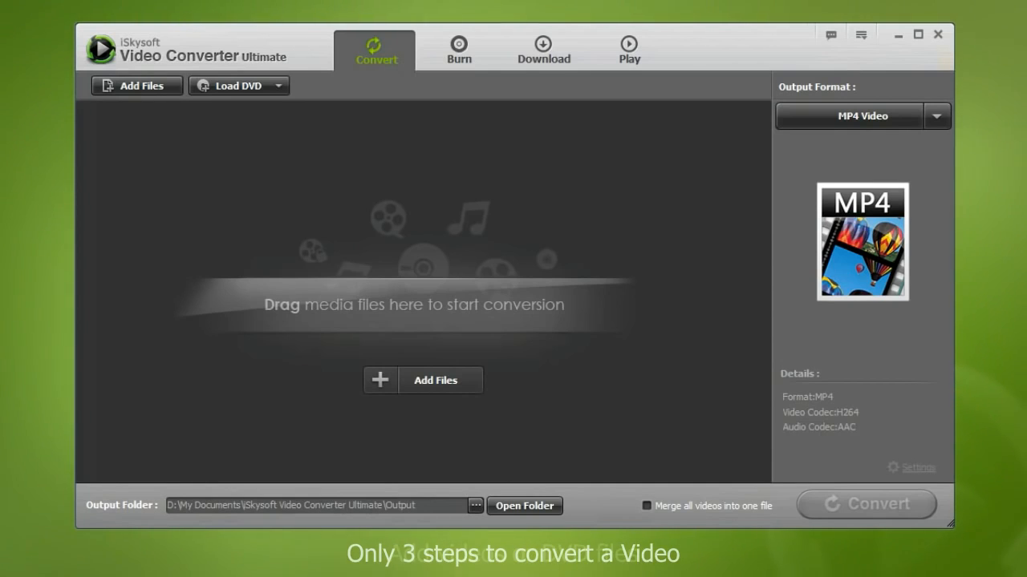
Step: Add the sample MPG clip to the conversion list and show the output format choices
{"action": "left_click", "coordinate": [135, 85]}
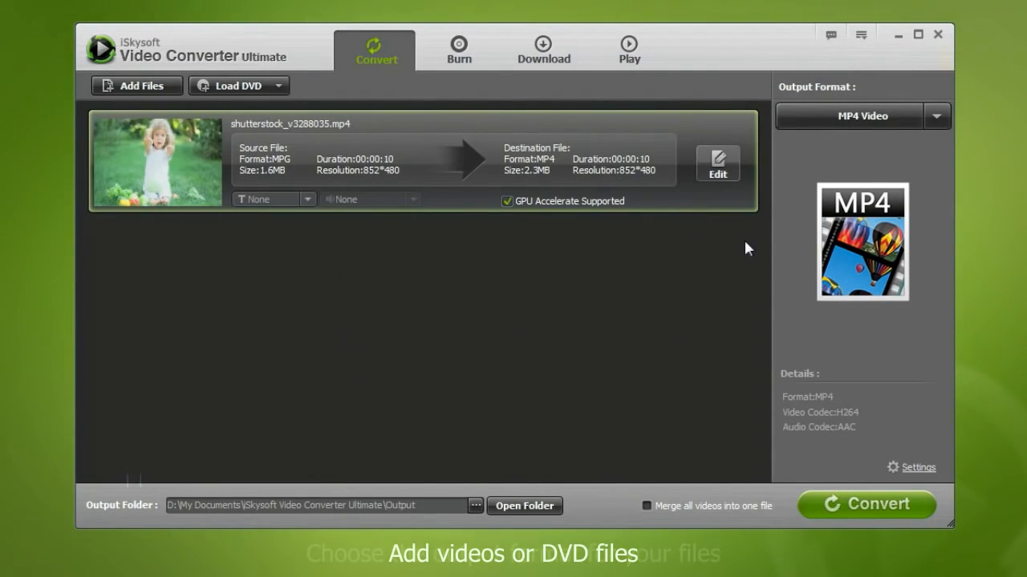
{"action": "left_click", "coordinate": [939, 115]}
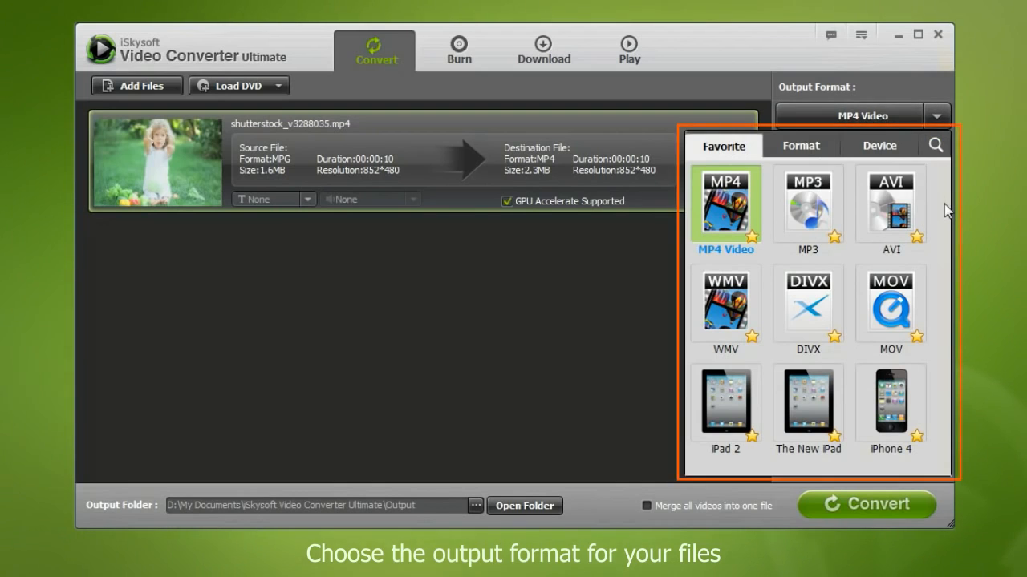
Step: Browse the Video and Audio output format lists under the Format category
{"action": "left_click", "coordinate": [799, 145]}
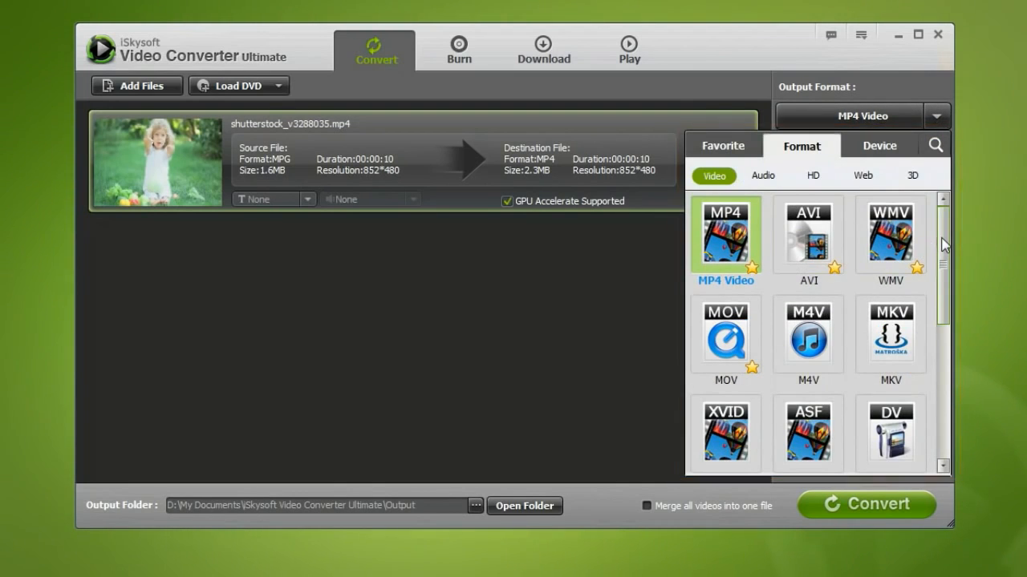
{"action": "scroll", "scroll_direction": "down", "scroll_amount": 3}
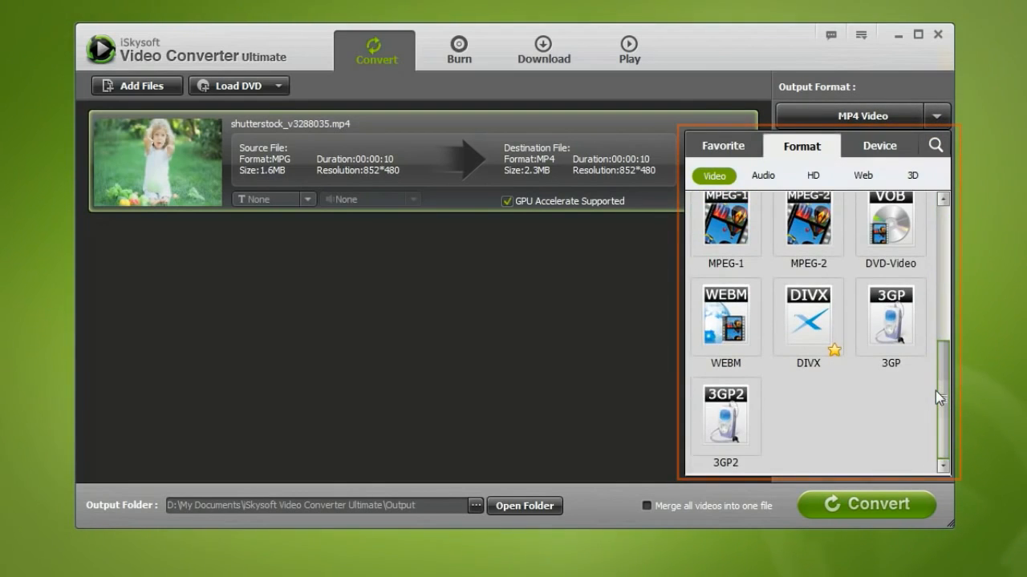
{"action": "left_click", "coordinate": [760, 175]}
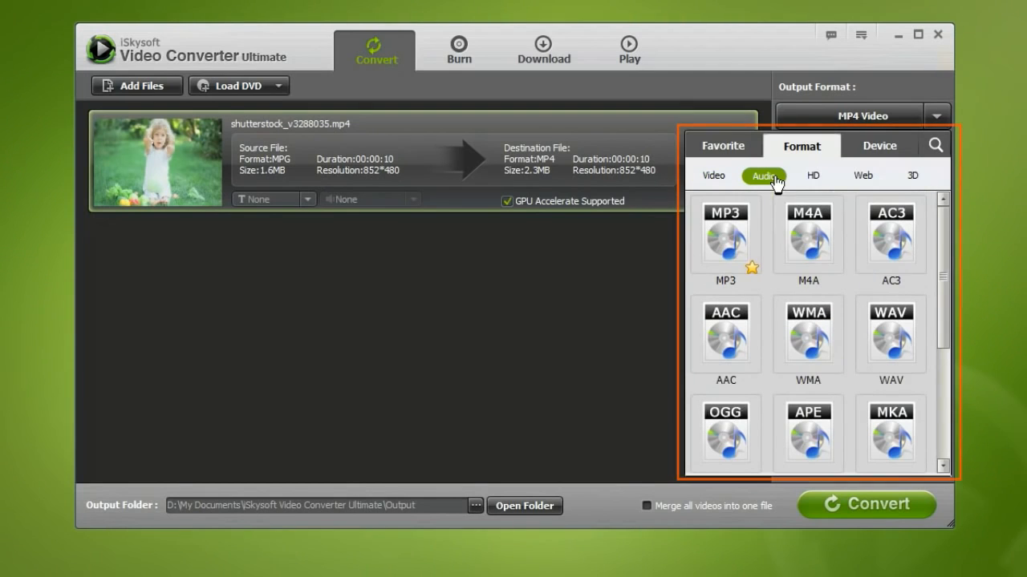
{"action": "scroll", "scroll_direction": "down", "scroll_amount": 3}
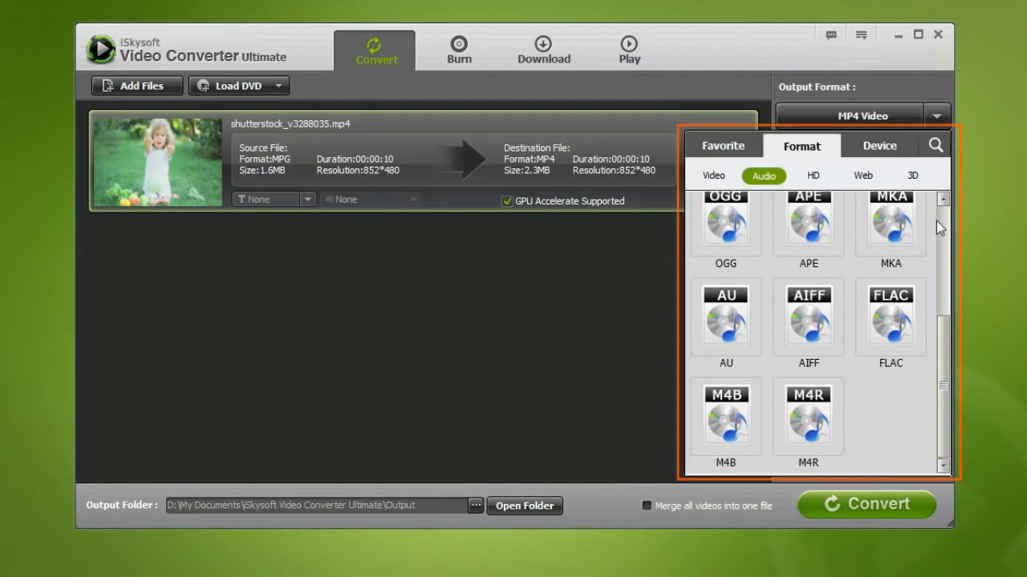
Step: Browse the HD, Web and 3D output format lists, keeping MP4 as output
{"action": "left_click", "coordinate": [808, 175]}
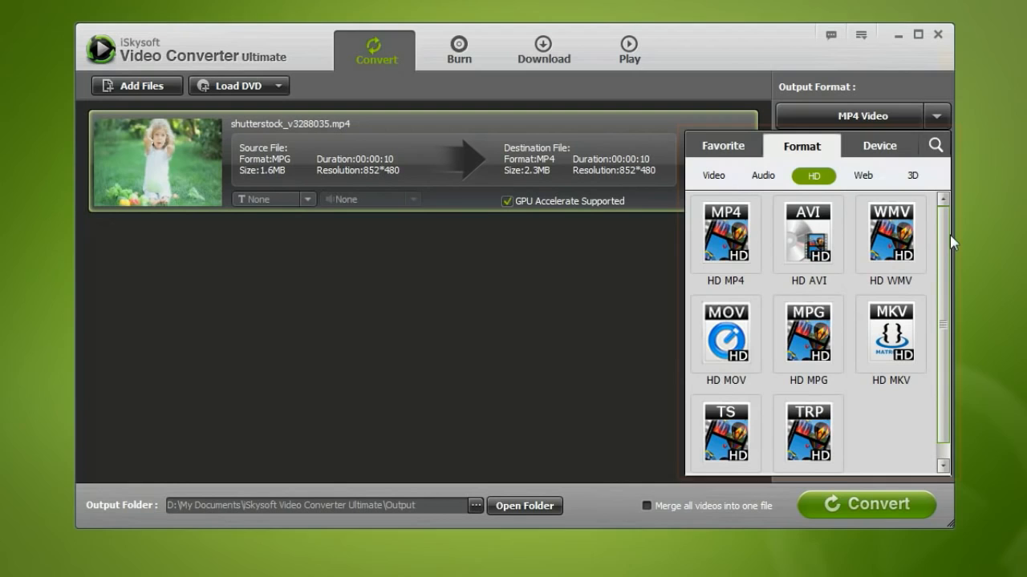
{"action": "left_click", "coordinate": [863, 175]}
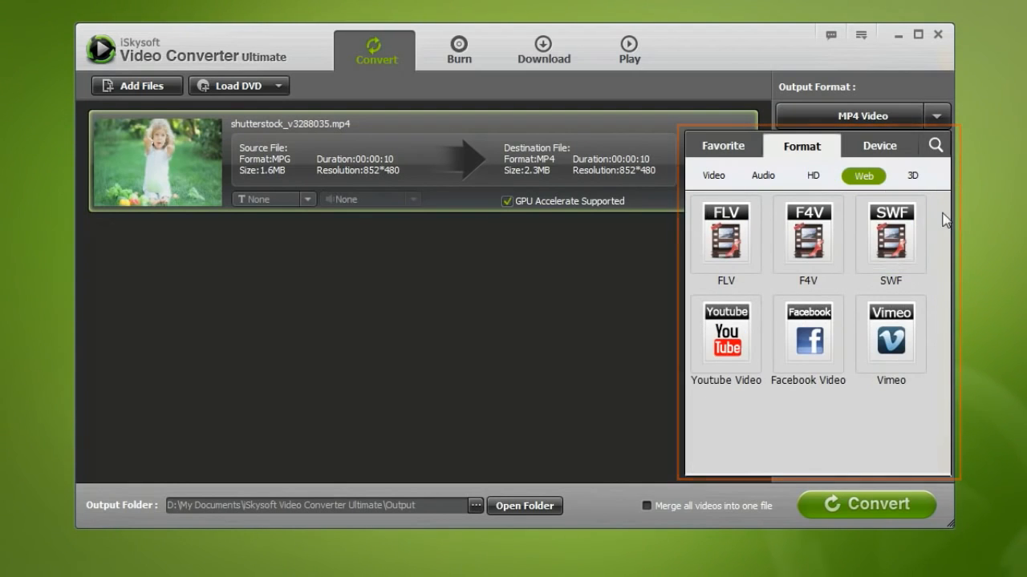
{"action": "left_click", "coordinate": [909, 175]}
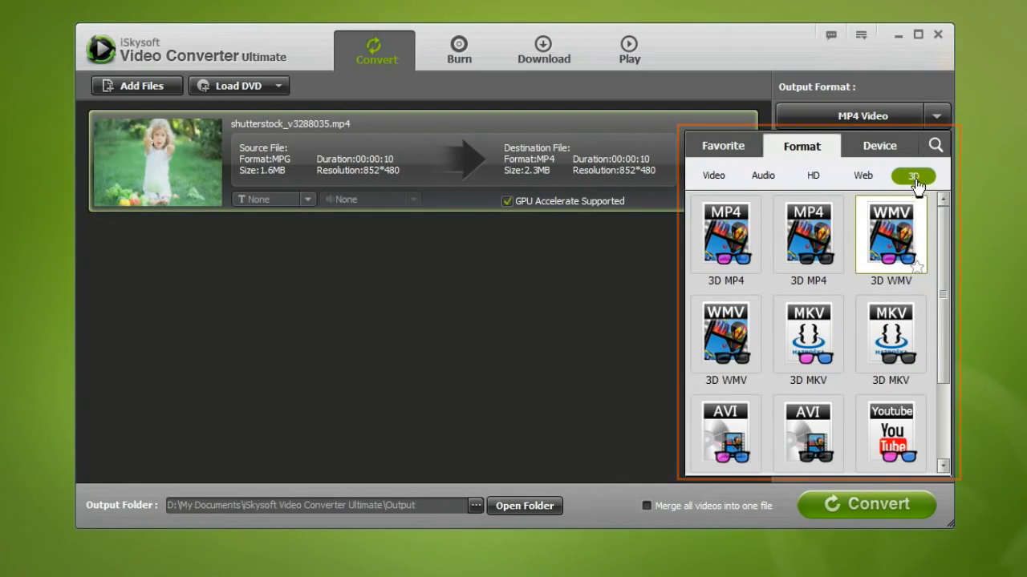
{"action": "scroll", "scroll_direction": "down", "scroll_amount": 3}
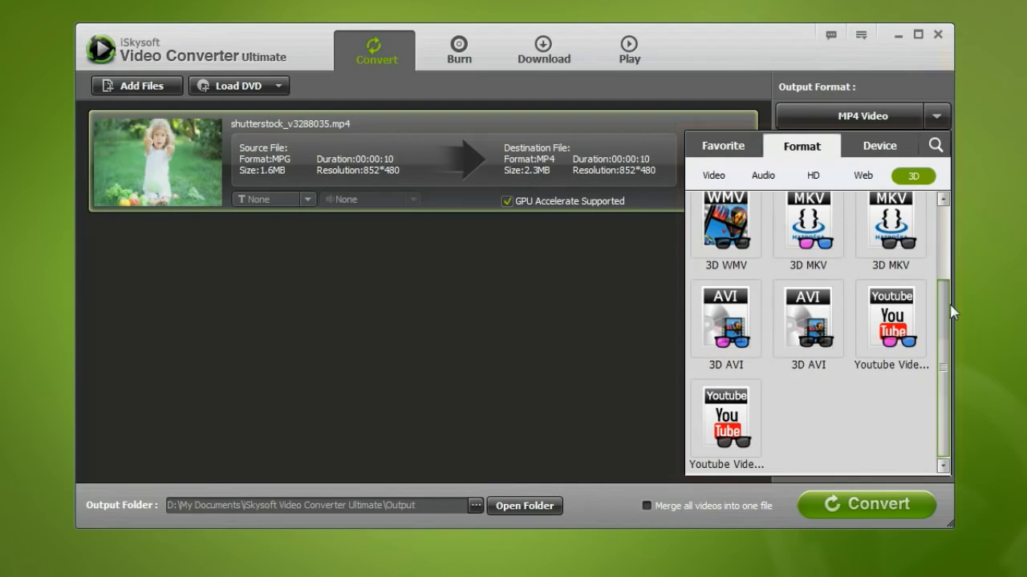
Step: Browse the Apple, Samsung and game console device presets under the Device category
{"action": "left_click", "coordinate": [879, 144]}
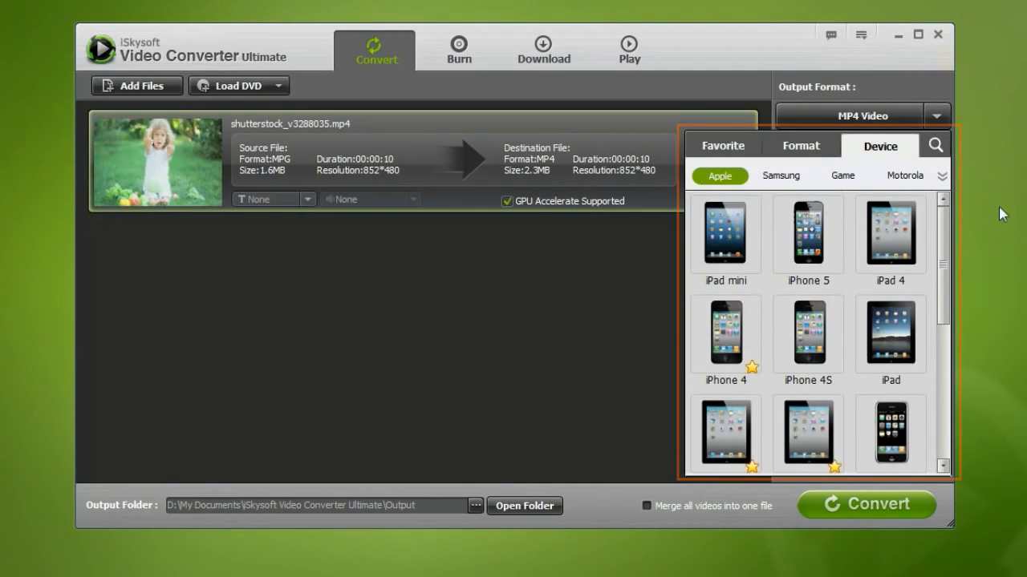
{"action": "scroll", "scroll_direction": "down", "scroll_amount": 3}
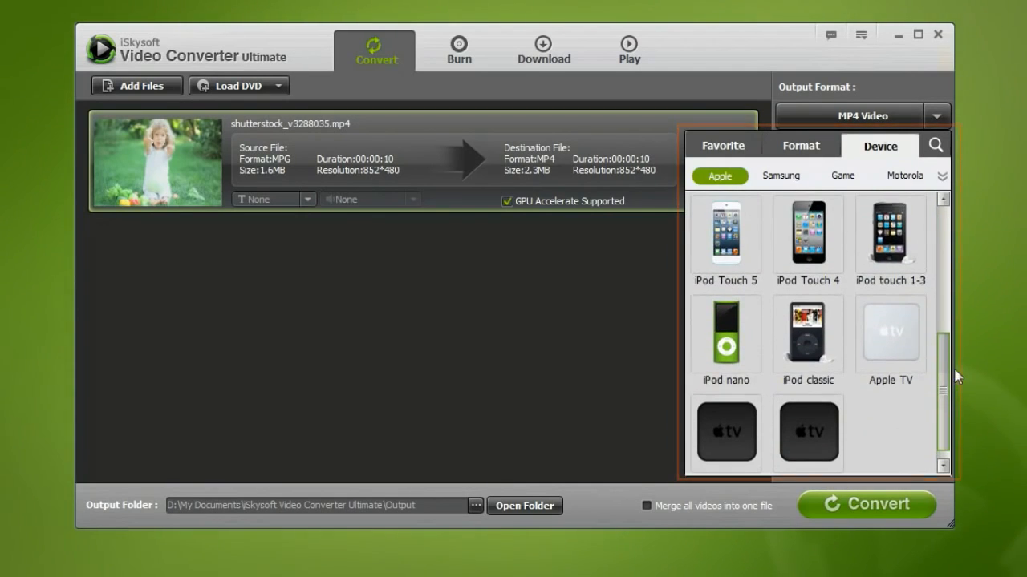
{"action": "left_click", "coordinate": [782, 175]}
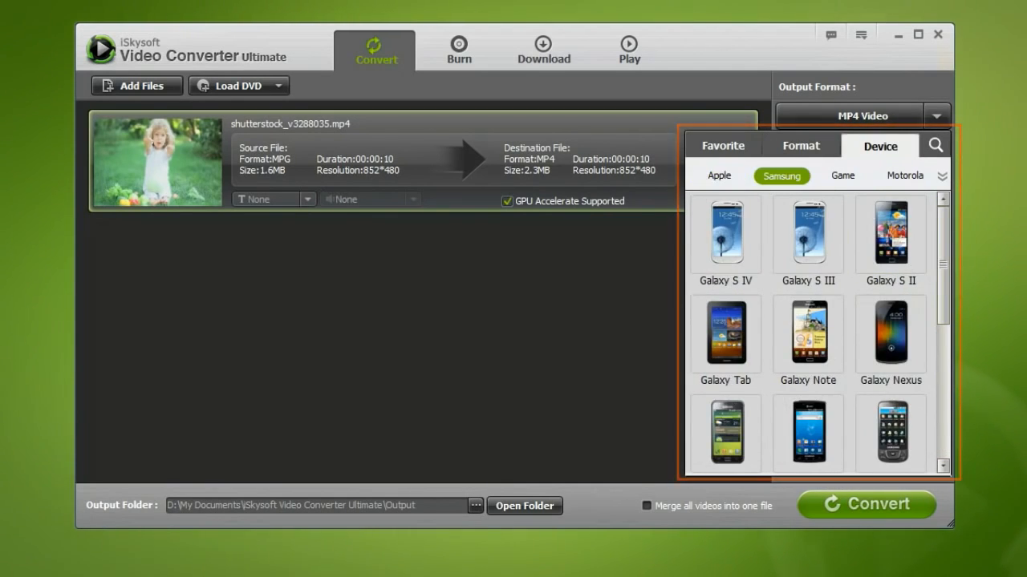
{"action": "scroll", "scroll_direction": "down", "scroll_amount": 3}
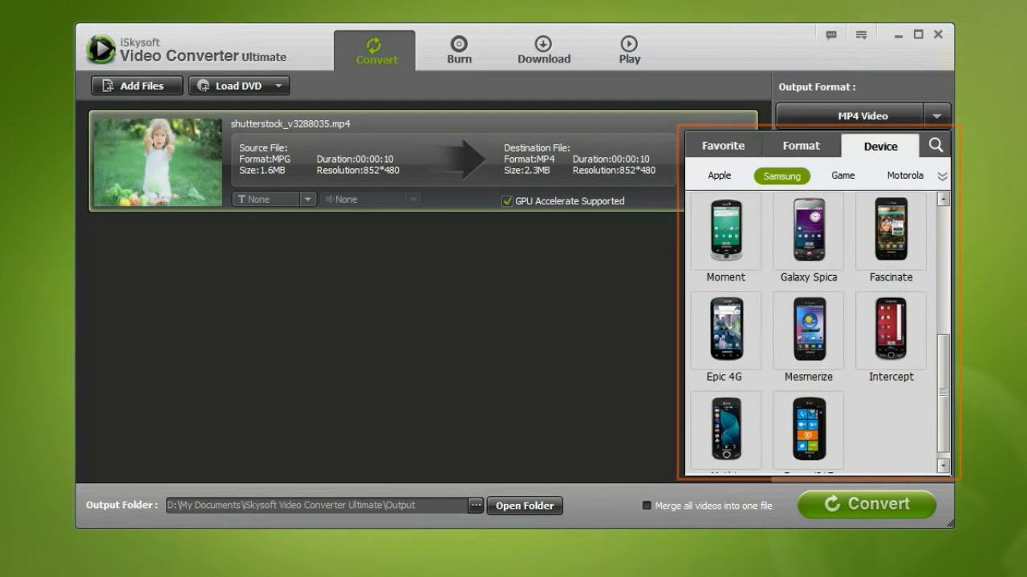
{"action": "left_click", "coordinate": [842, 175]}
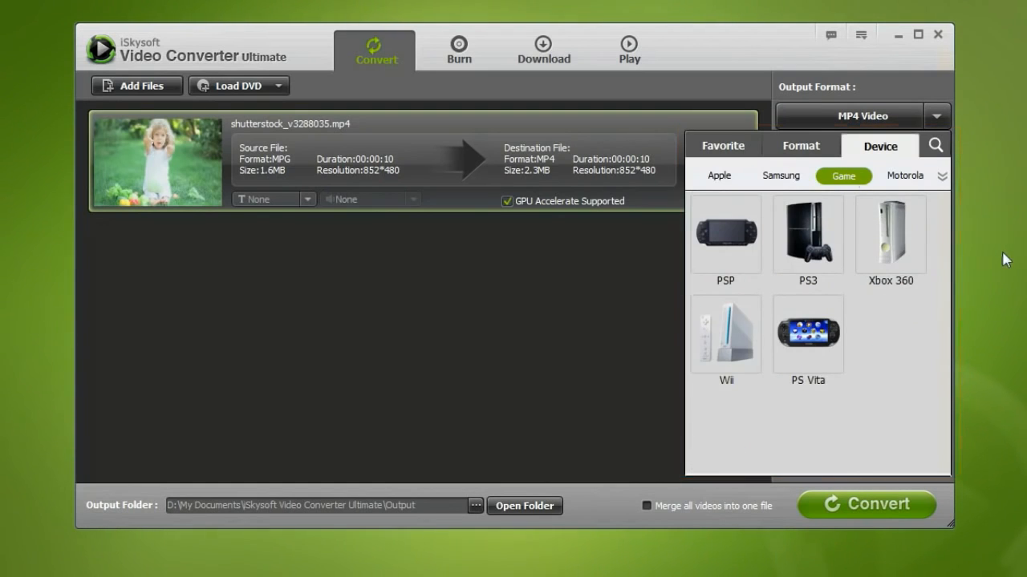
{"action": "left_click", "coordinate": [905, 175]}
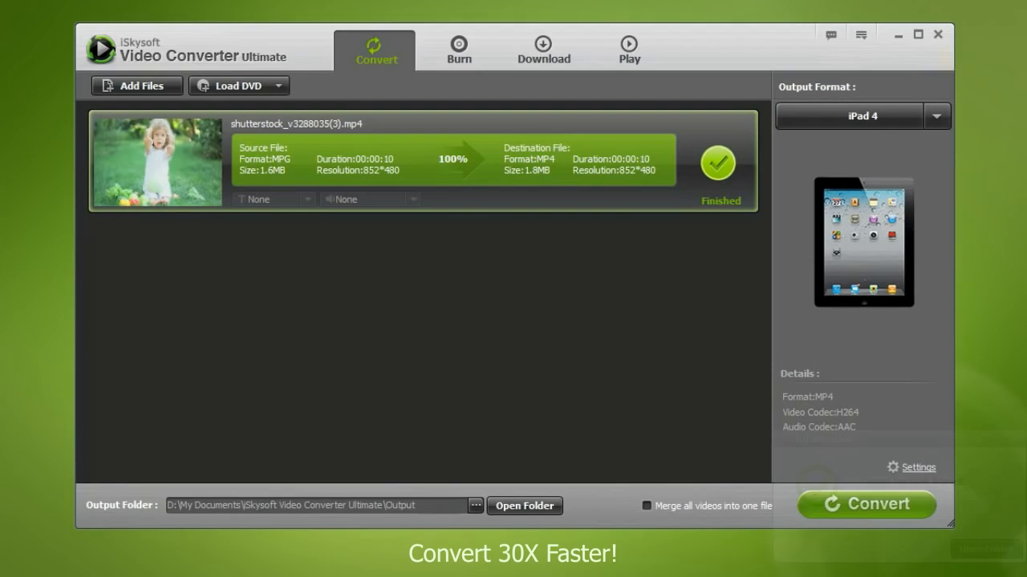
Step: Switch to the Burn section with the MPG clip in the DVD burning list
{"action": "left_click", "coordinate": [457, 48]}
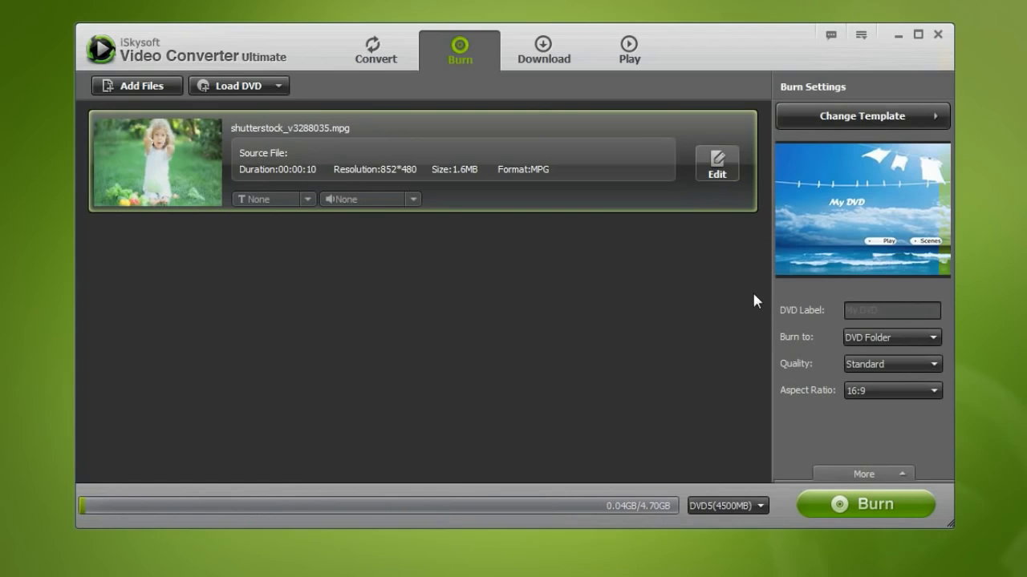
Step: Add several sample clips, including MOV files, to the DVD burning list
{"action": "left_click", "coordinate": [135, 86]}
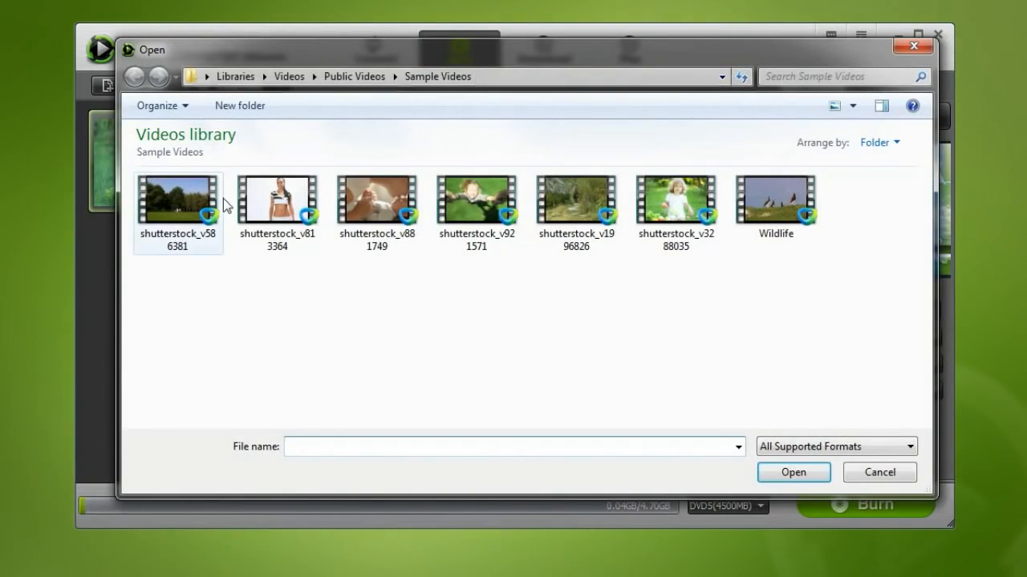
{"action": "left_click", "coordinate": [792, 471]}
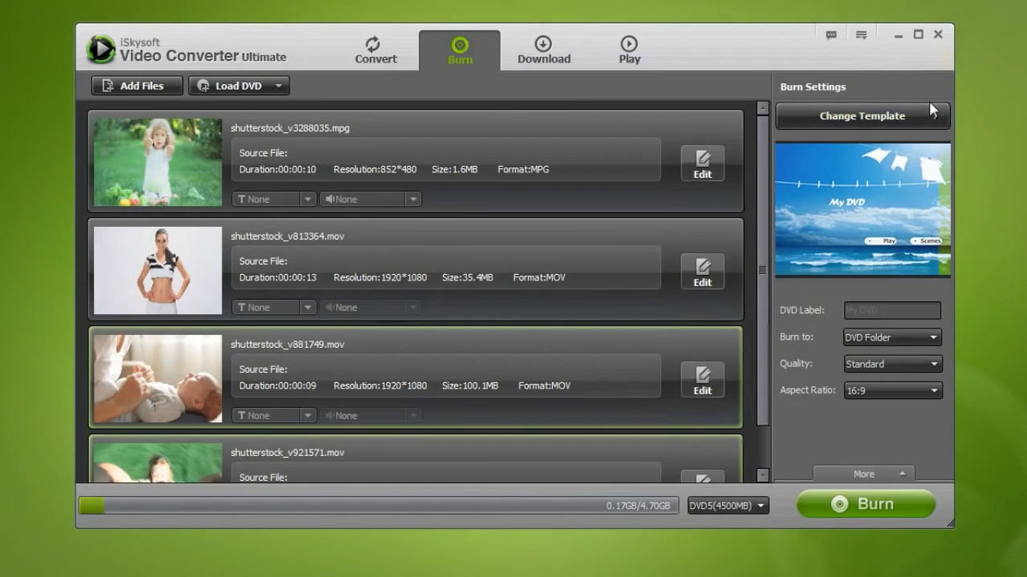
Step: Preview the Blue DVD menu template, then apply the pink template with a girl
{"action": "left_click", "coordinate": [863, 115]}
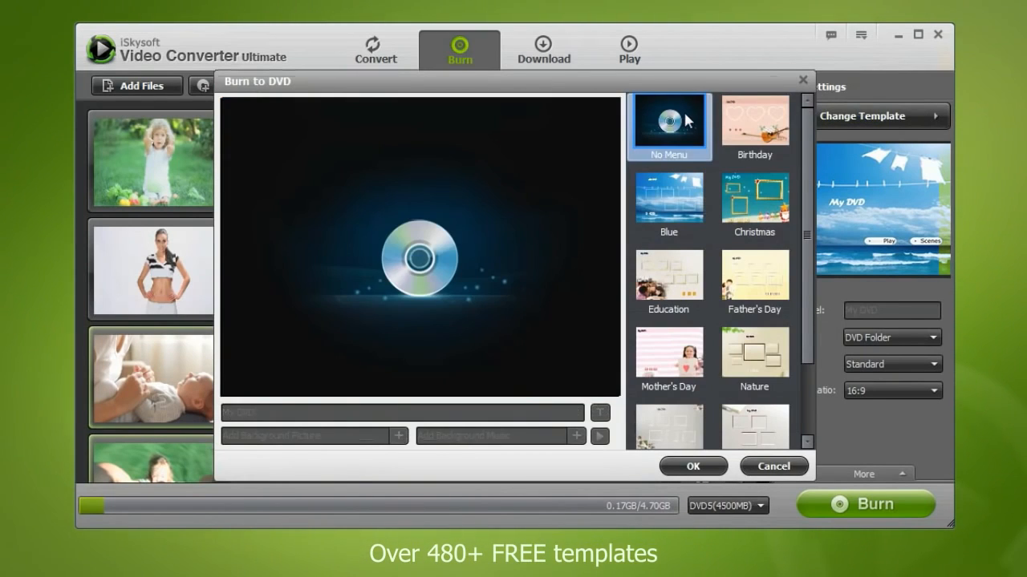
{"action": "left_click", "coordinate": [667, 199]}
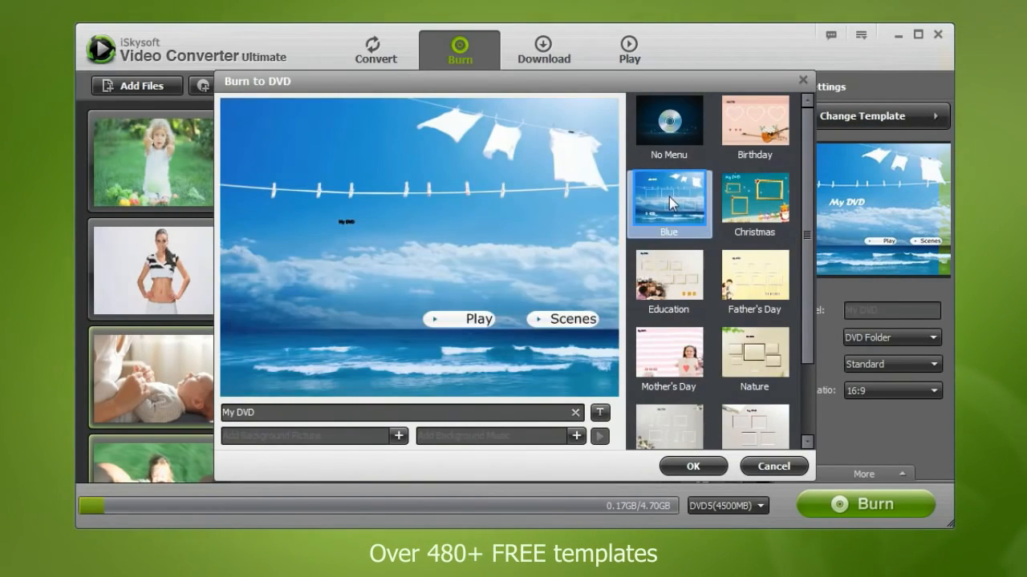
{"action": "left_click", "coordinate": [754, 237]}
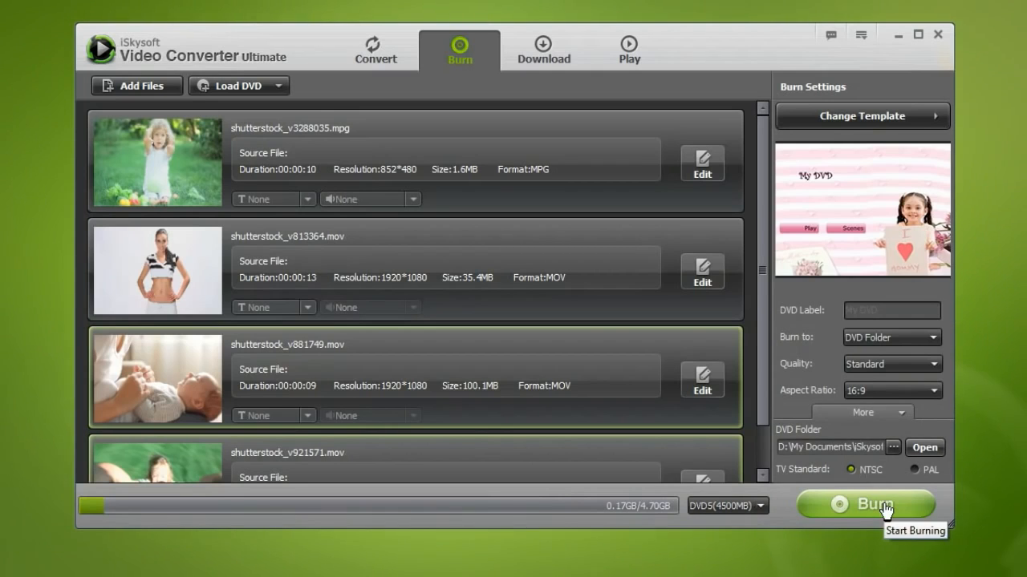
Step: Create the DVD folder from the clips and return to Convert, dismissing the success message
{"action": "left_click", "coordinate": [866, 504]}
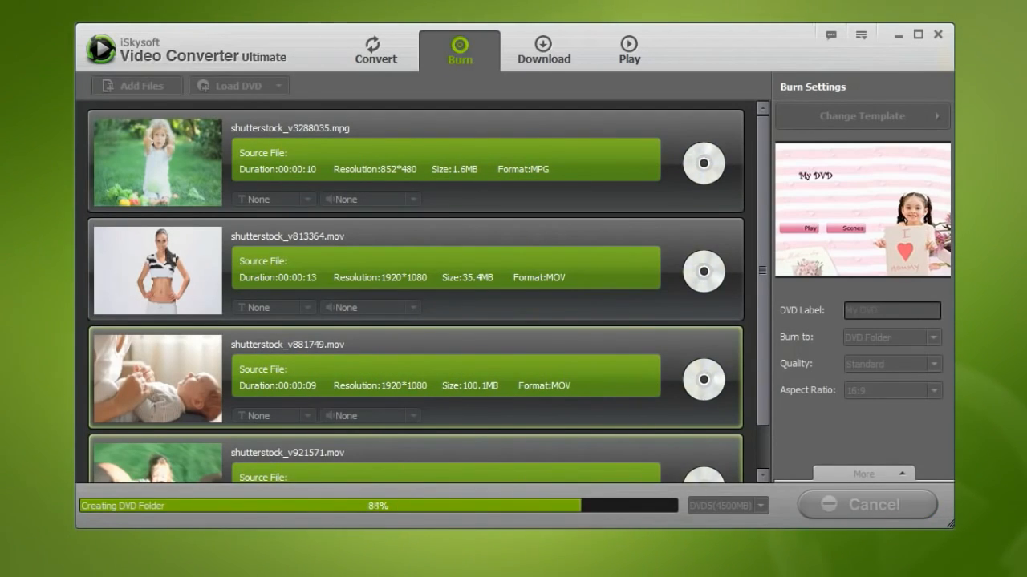
{"action": "left_click", "coordinate": [377, 50]}
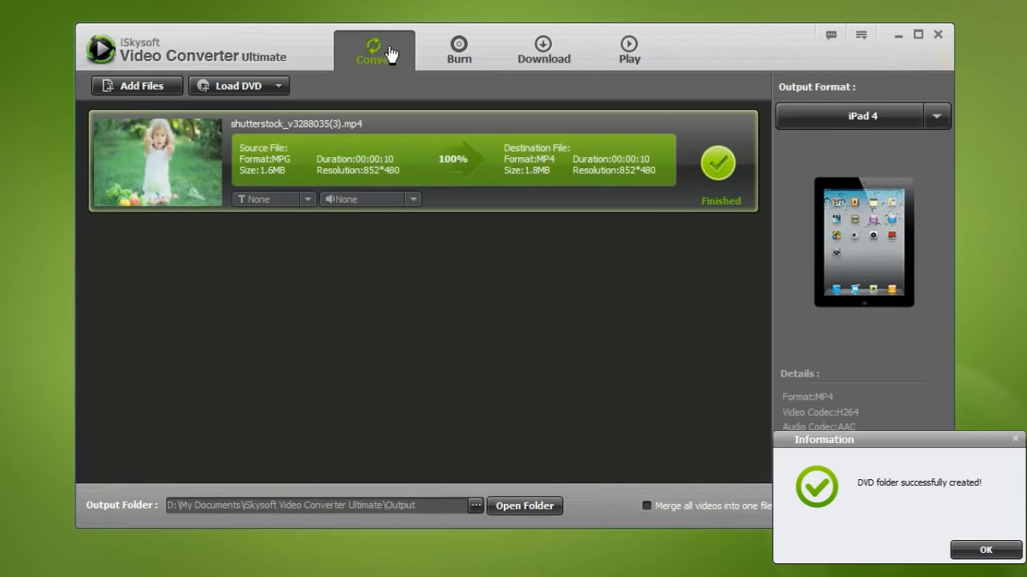
{"action": "left_click", "coordinate": [983, 549]}
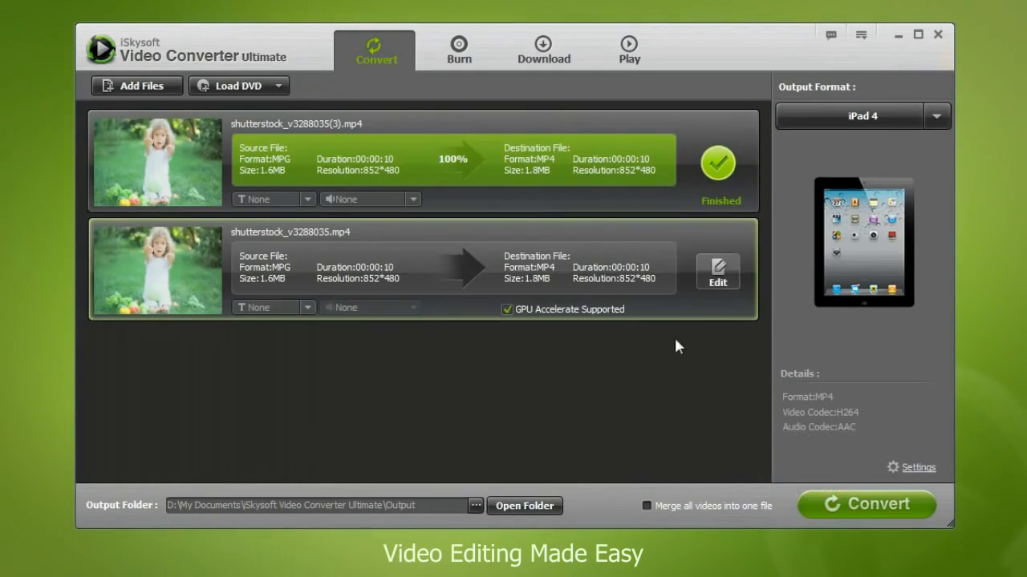
Step: Give the queued clip a soft effect and a MY text watermark at about 54% transparency
{"action": "left_click", "coordinate": [717, 271]}
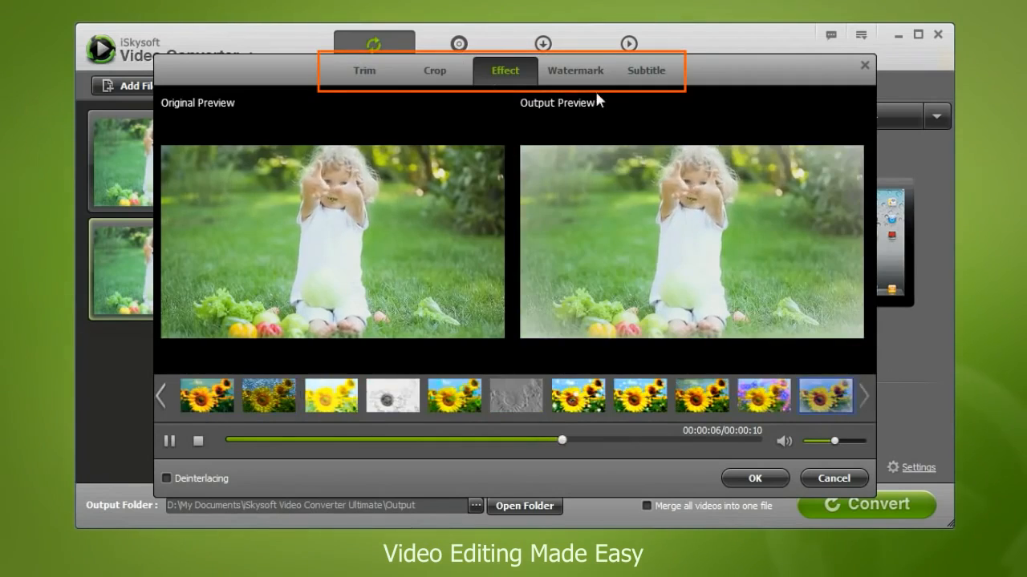
{"action": "left_click", "coordinate": [576, 70]}
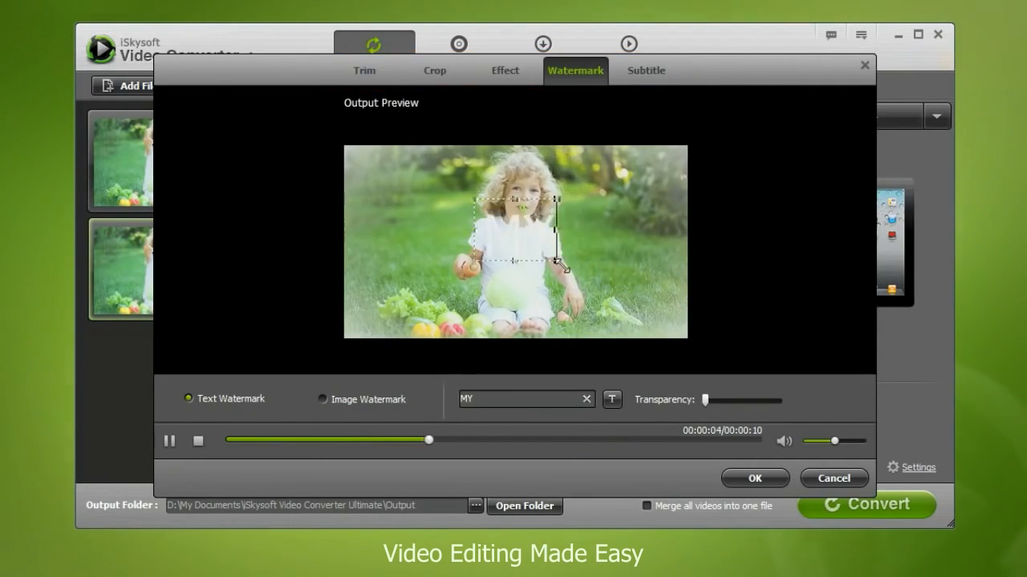
{"action": "left_click_drag", "start_coordinate": [713, 401], "coordinate": [746, 401]}
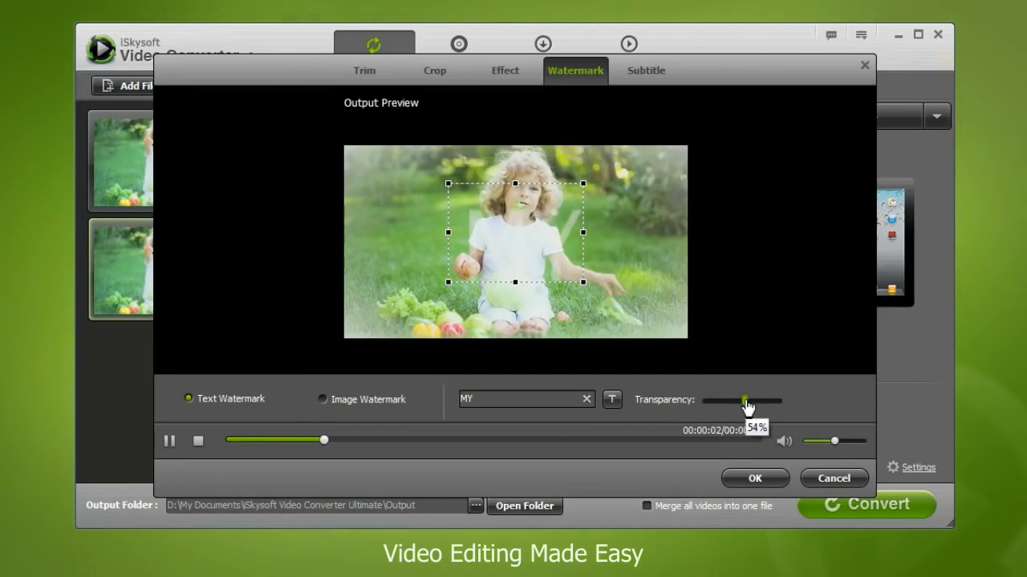
{"action": "left_click", "coordinate": [644, 71]}
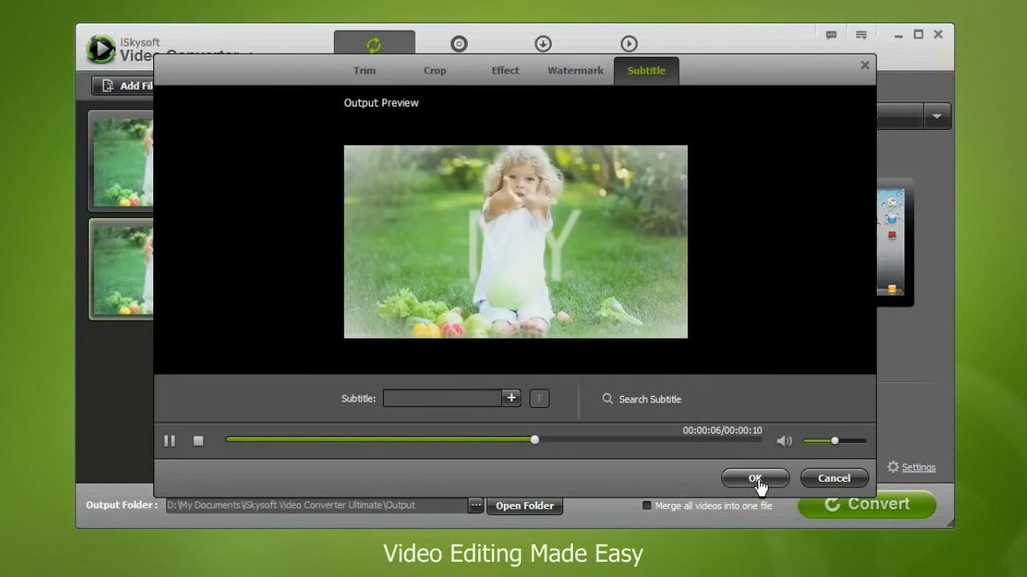
{"action": "left_click", "coordinate": [754, 478]}
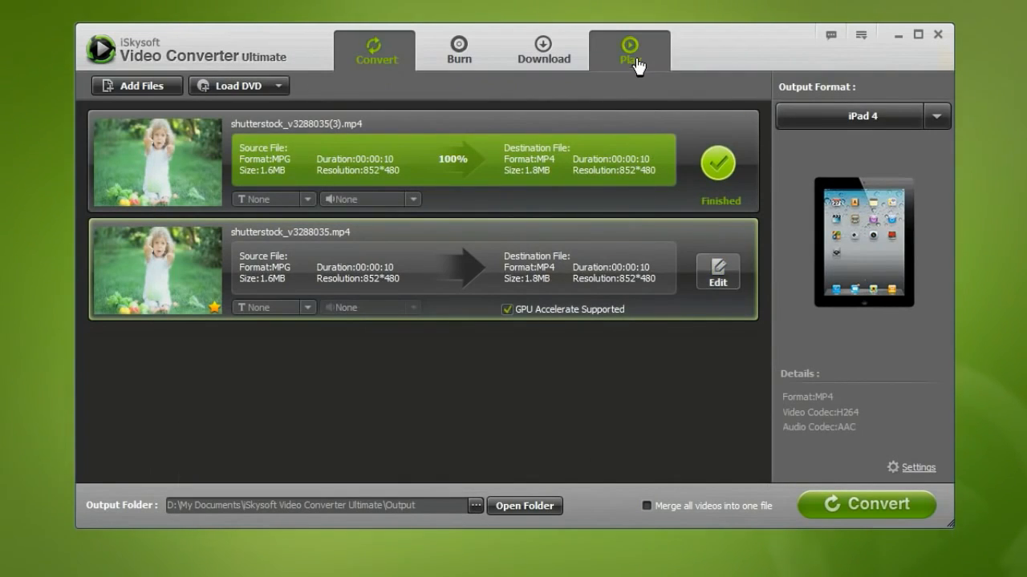
Step: Bring up the built-in video player
{"action": "left_click", "coordinate": [629, 50]}
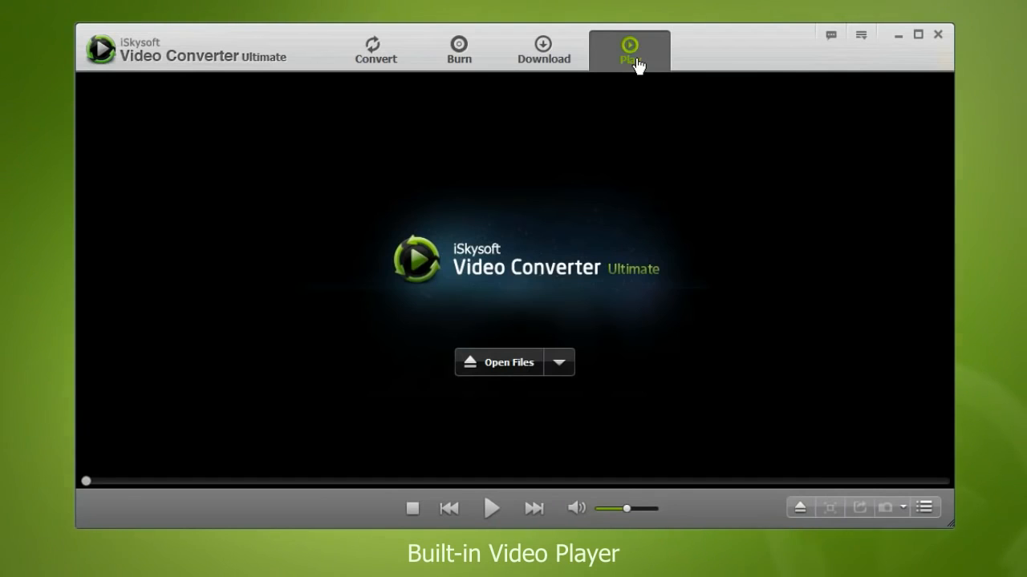